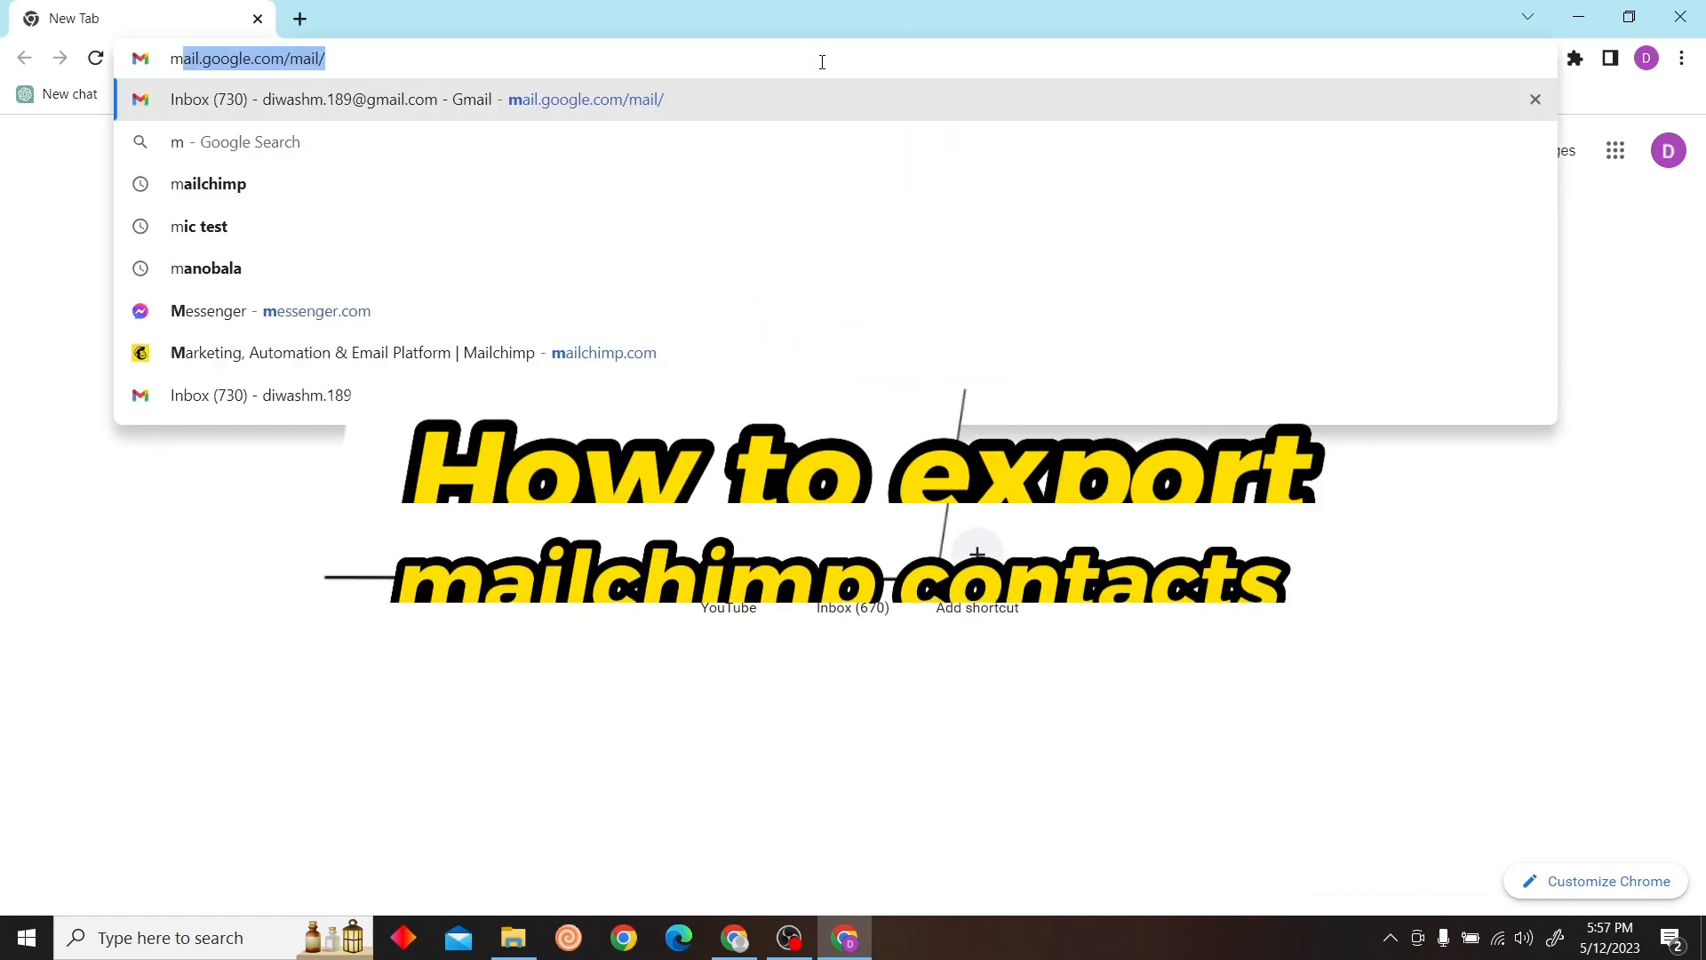
Step: Load the Mailchimp site and head to the dashboard from the signed-in account menu
{"action": "left_click", "coordinate": [207, 183]}
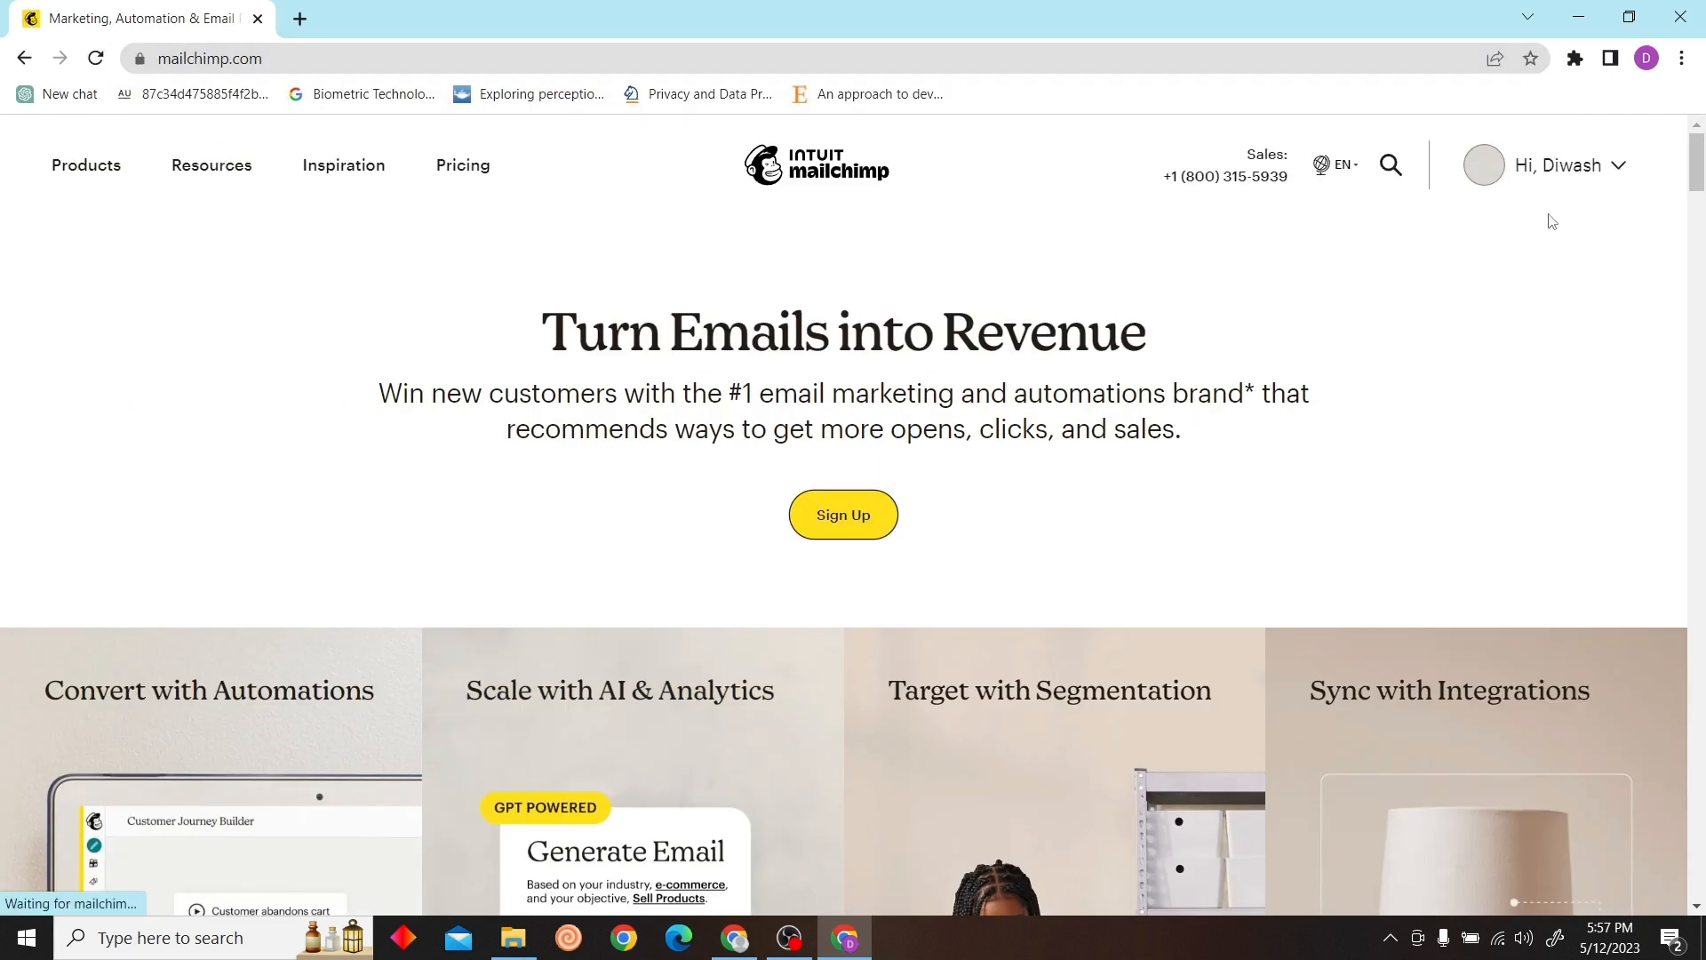
{"action": "left_click", "coordinate": [1561, 164]}
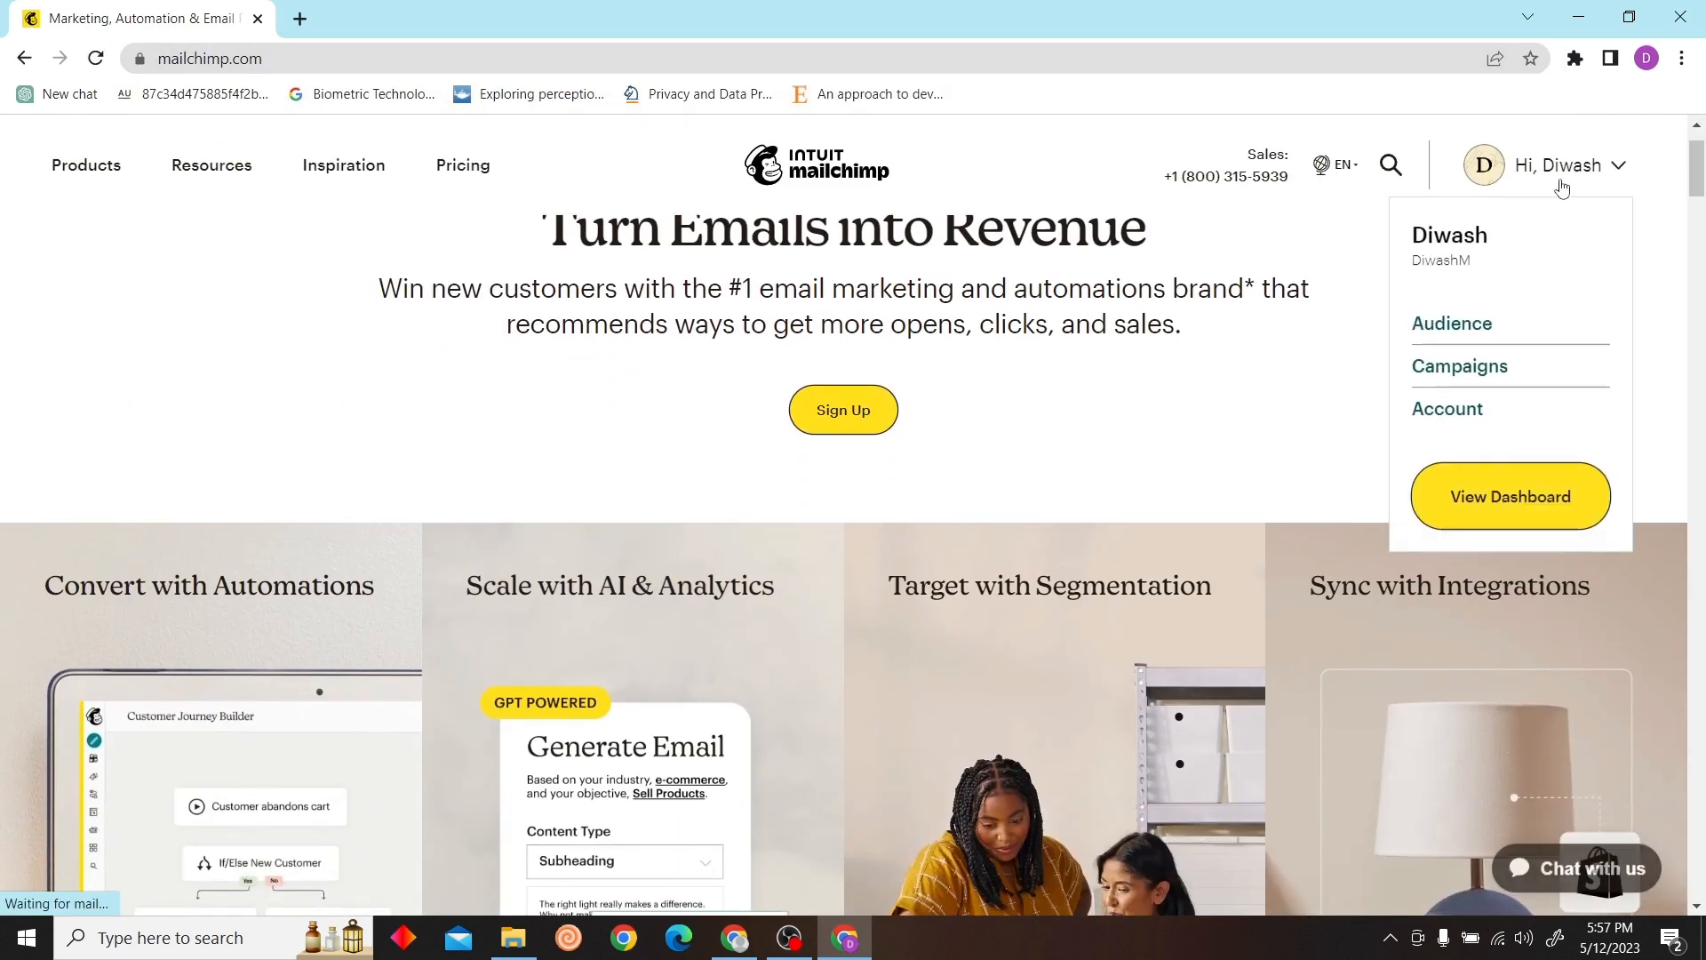
{"action": "left_click", "coordinate": [1509, 496]}
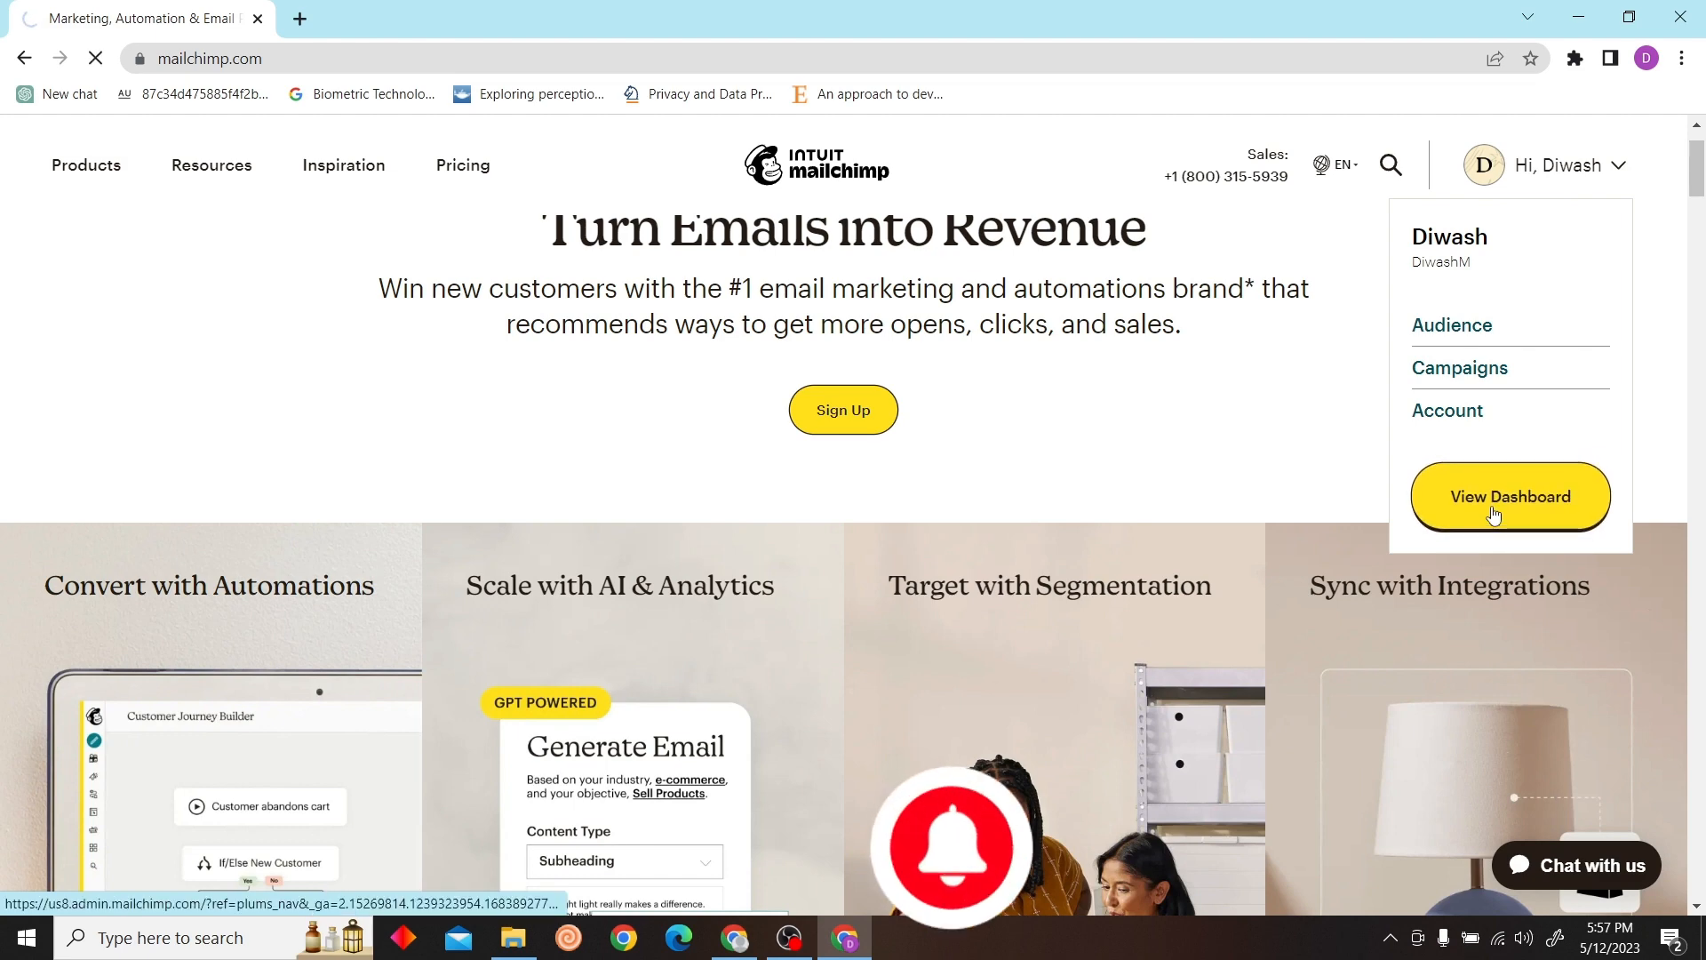
Step: View the Audience dashboard's Recent growth showing 51 new contacts in the last 30 days
{"action": "left_click", "coordinate": [1511, 496]}
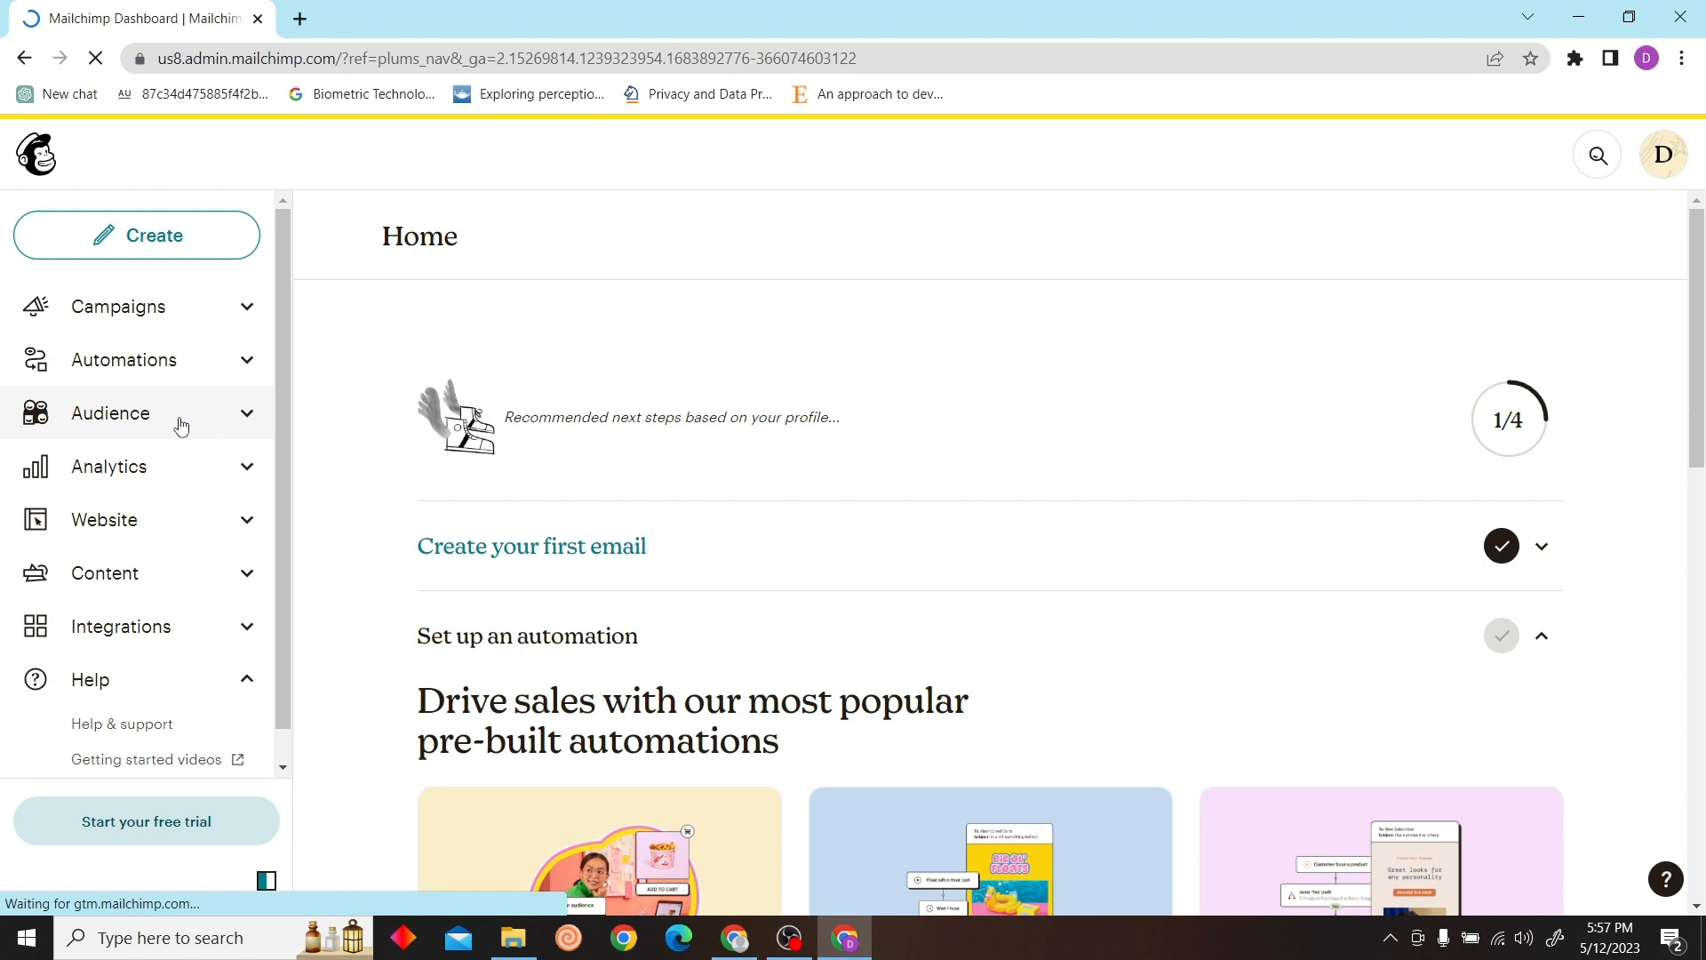
{"action": "left_click", "coordinate": [109, 415]}
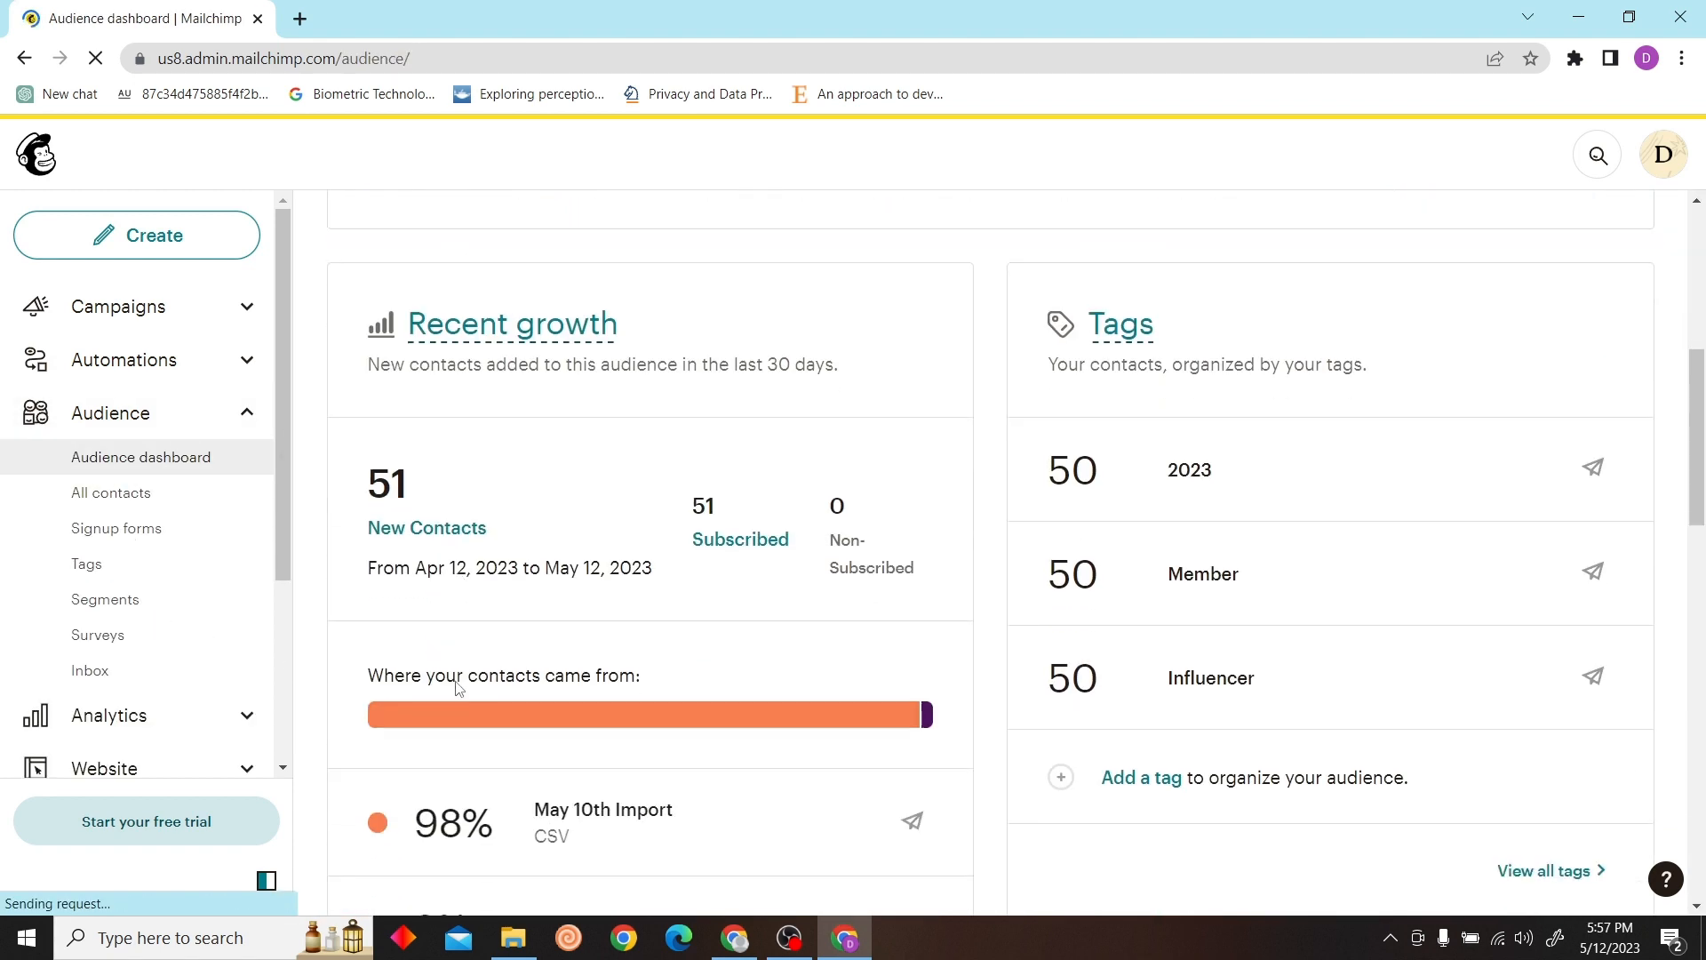
{"action": "scroll", "scroll_direction": "down", "scroll_amount": 3}
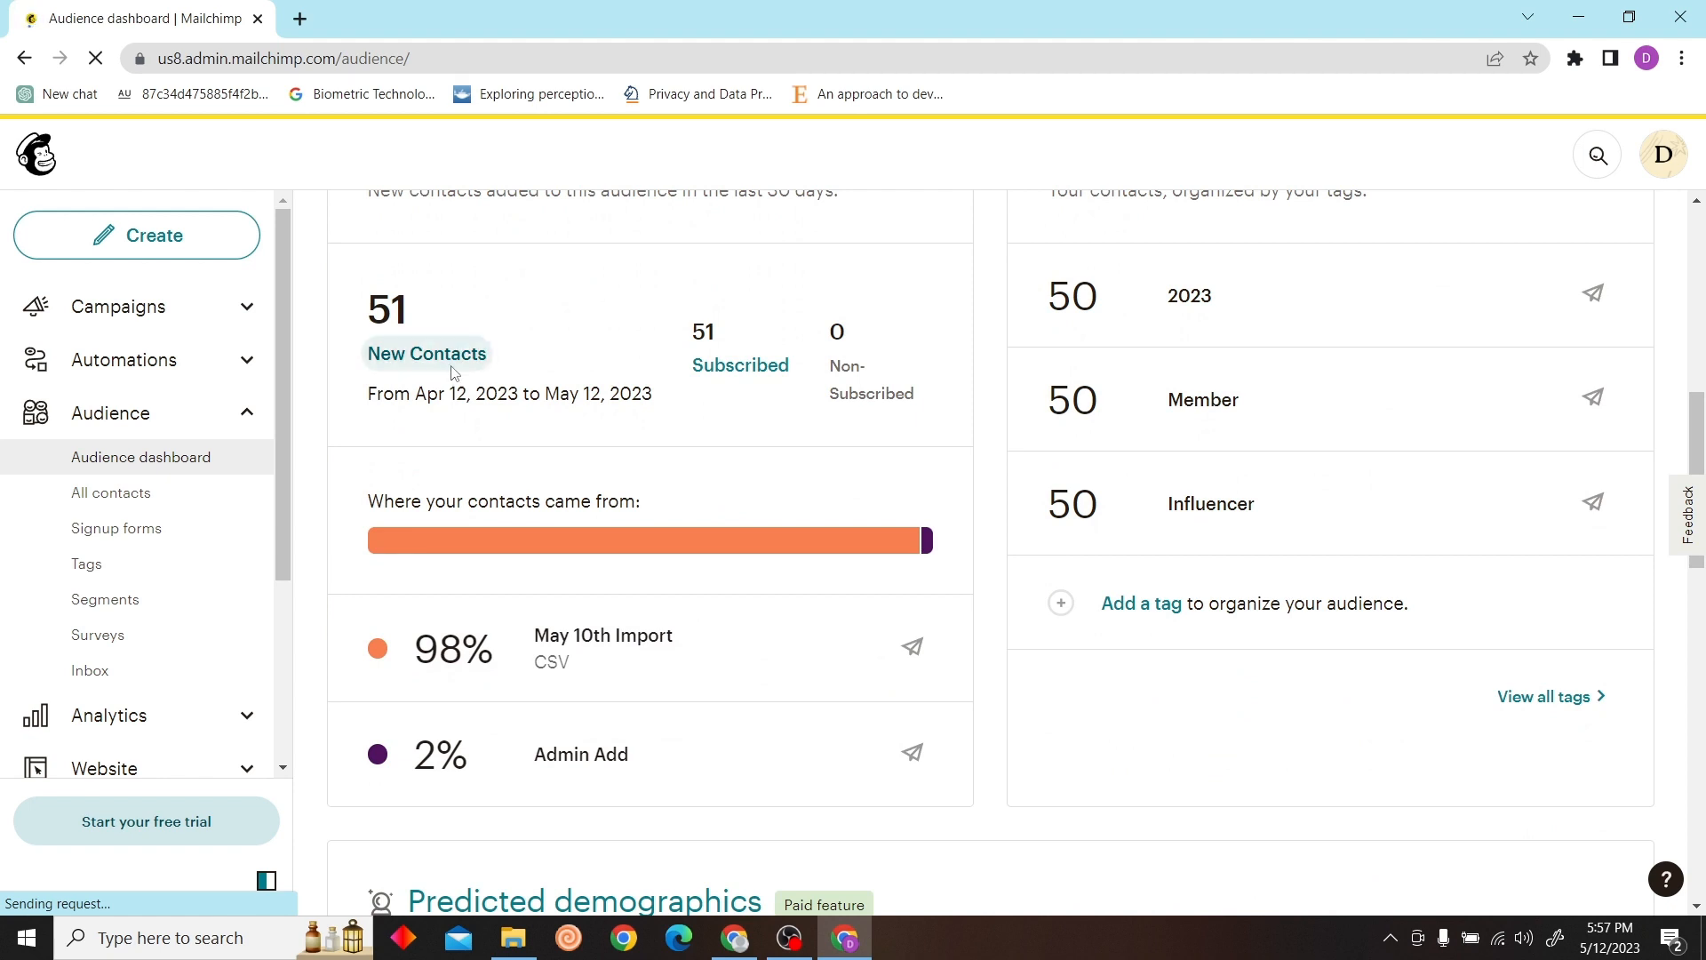
{"action": "scroll", "scroll_direction": "down", "scroll_amount": 3}
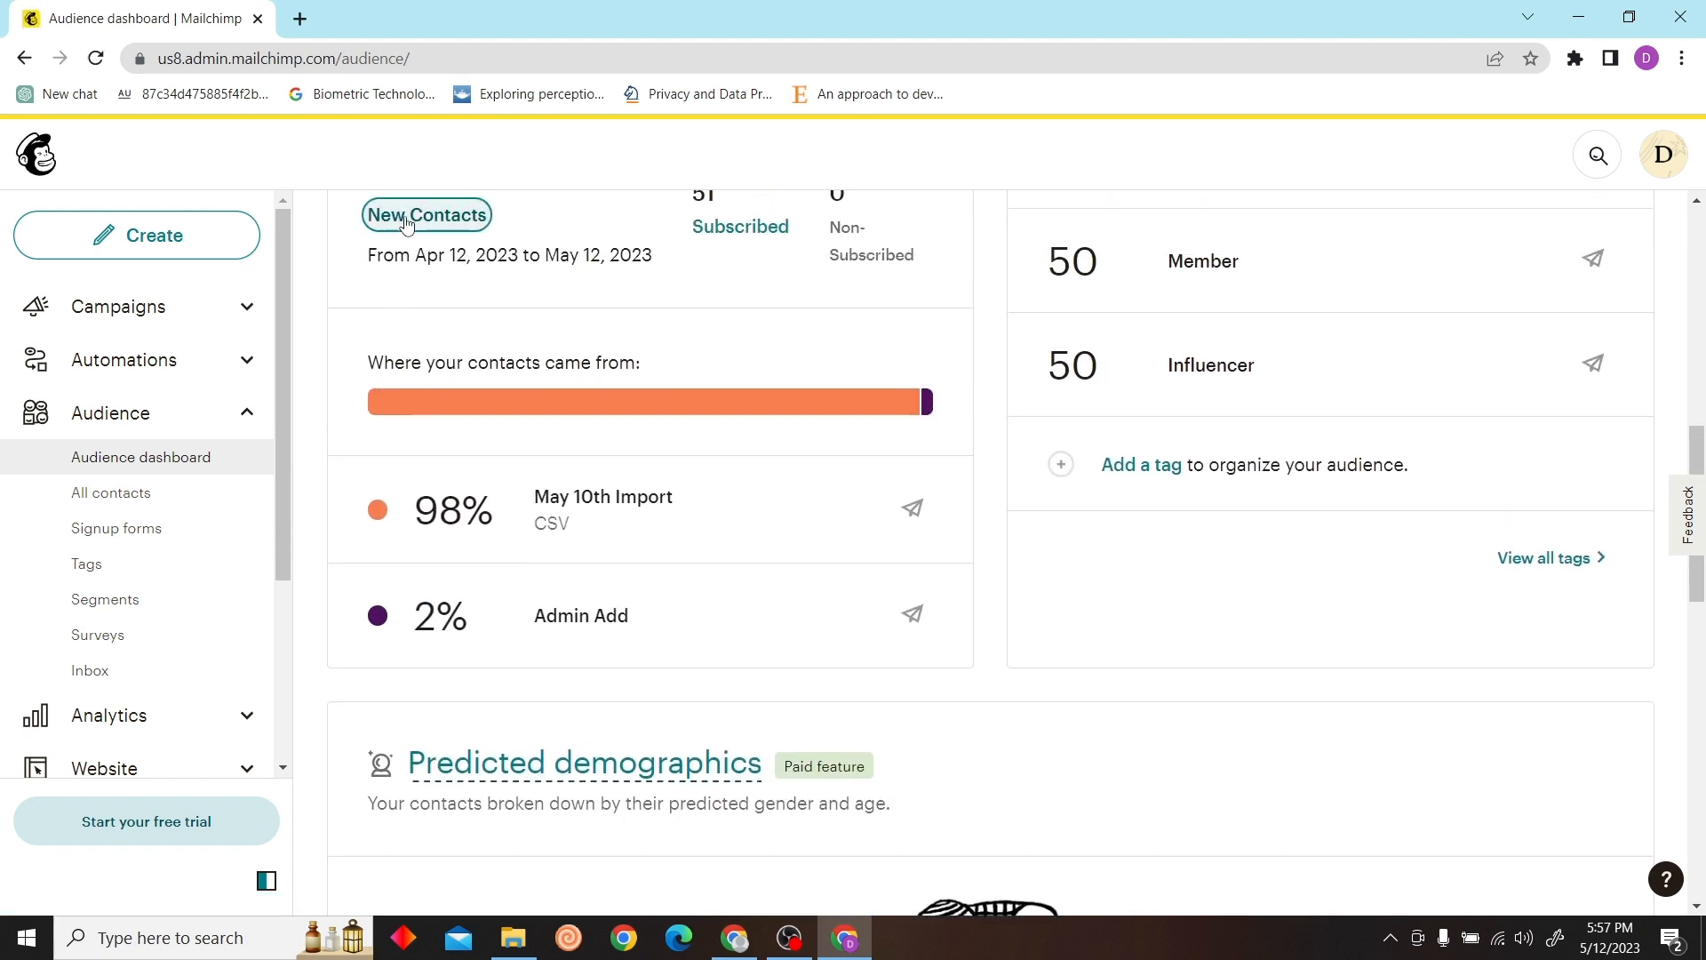
{"action": "scroll", "scroll_direction": "up", "scroll_amount": 3}
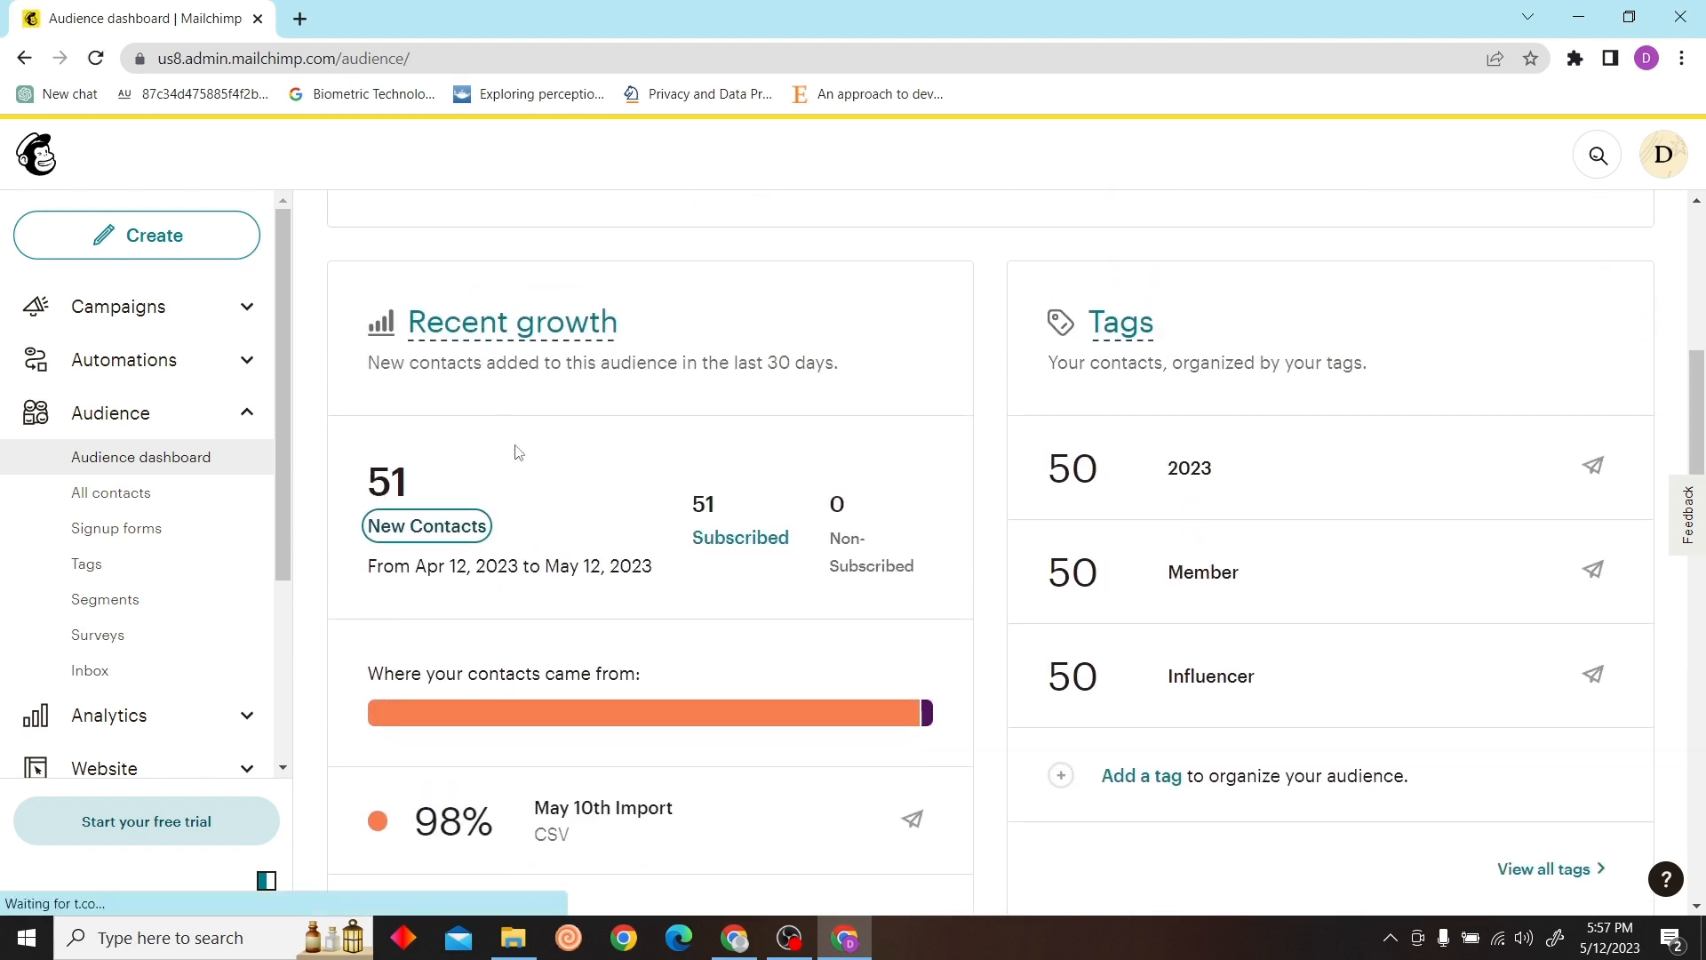
Step: Export all 51 contacts as segment_export_66ef1ca767.zip and show it in the Downloads folder
{"action": "left_click", "coordinate": [110, 491]}
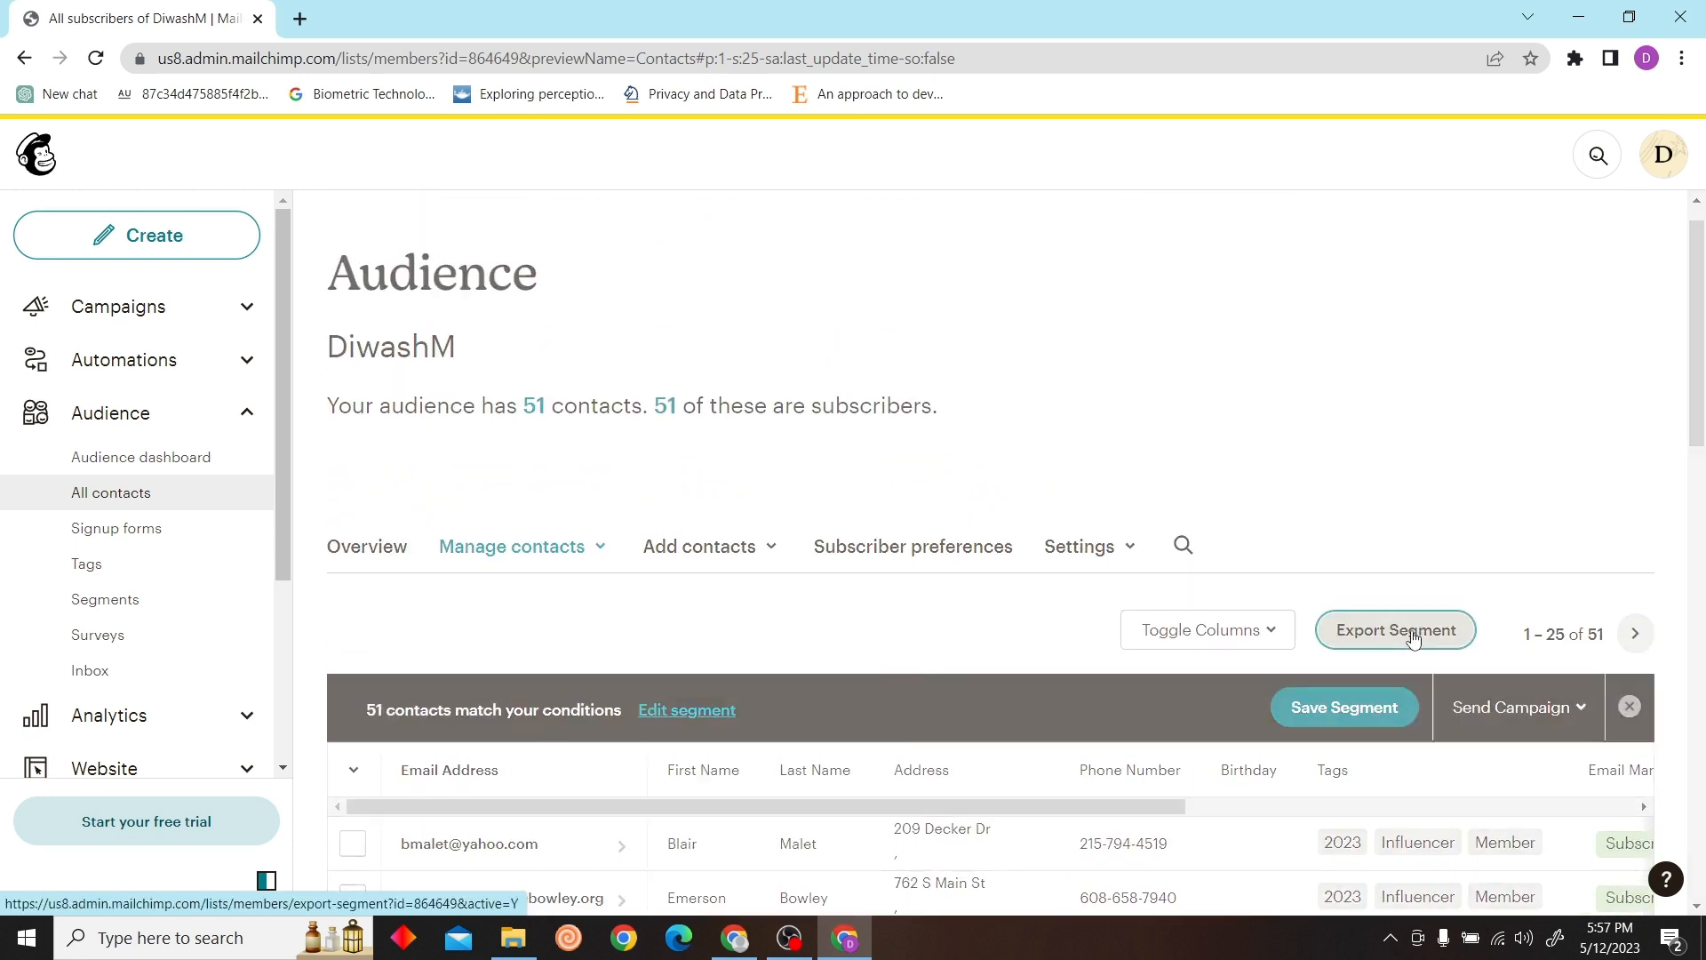
{"action": "left_click", "coordinate": [1396, 629]}
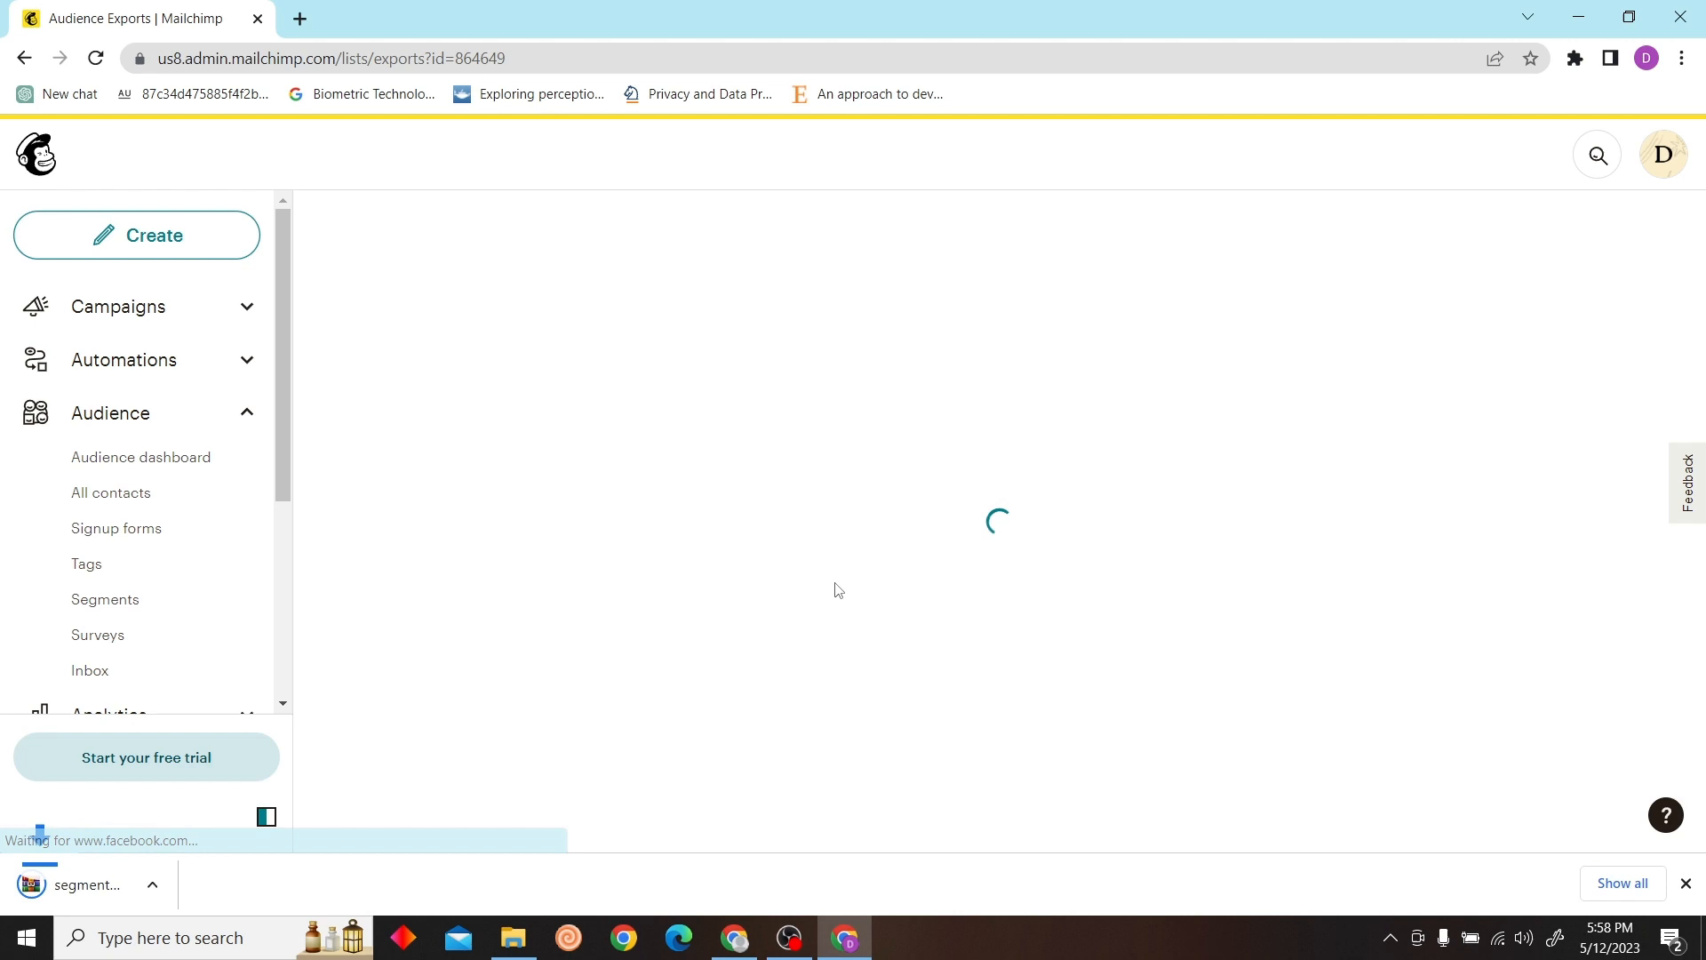
{"action": "left_click", "coordinate": [236, 883]}
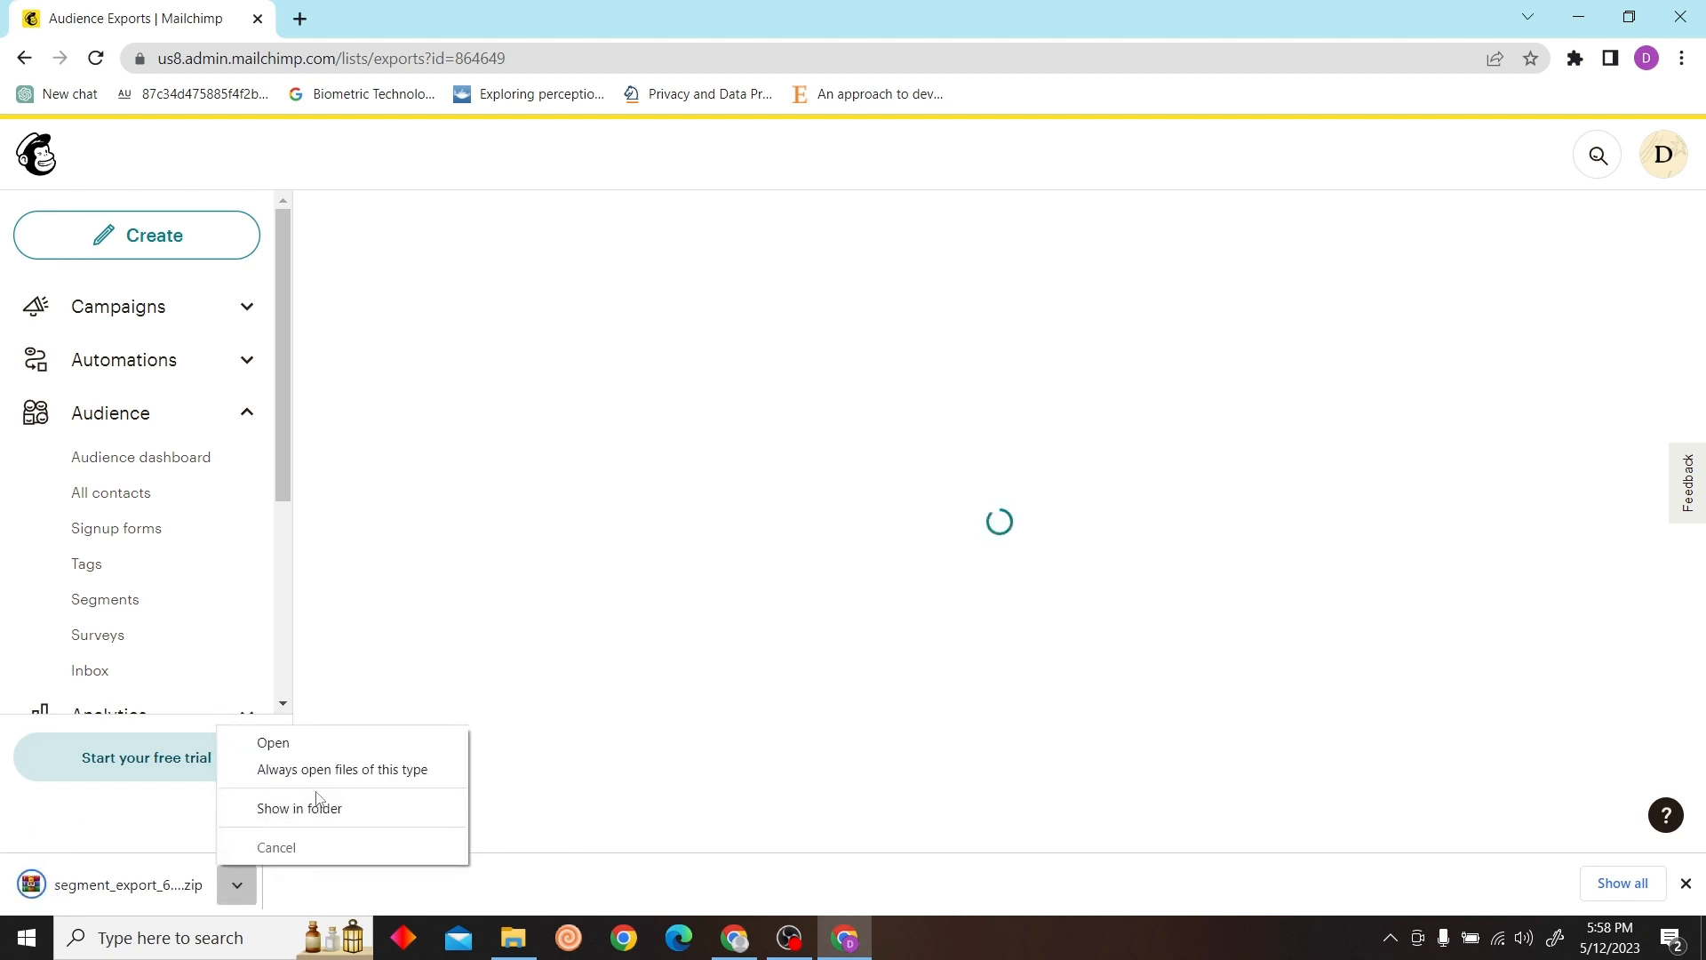
{"action": "left_click", "coordinate": [299, 807]}
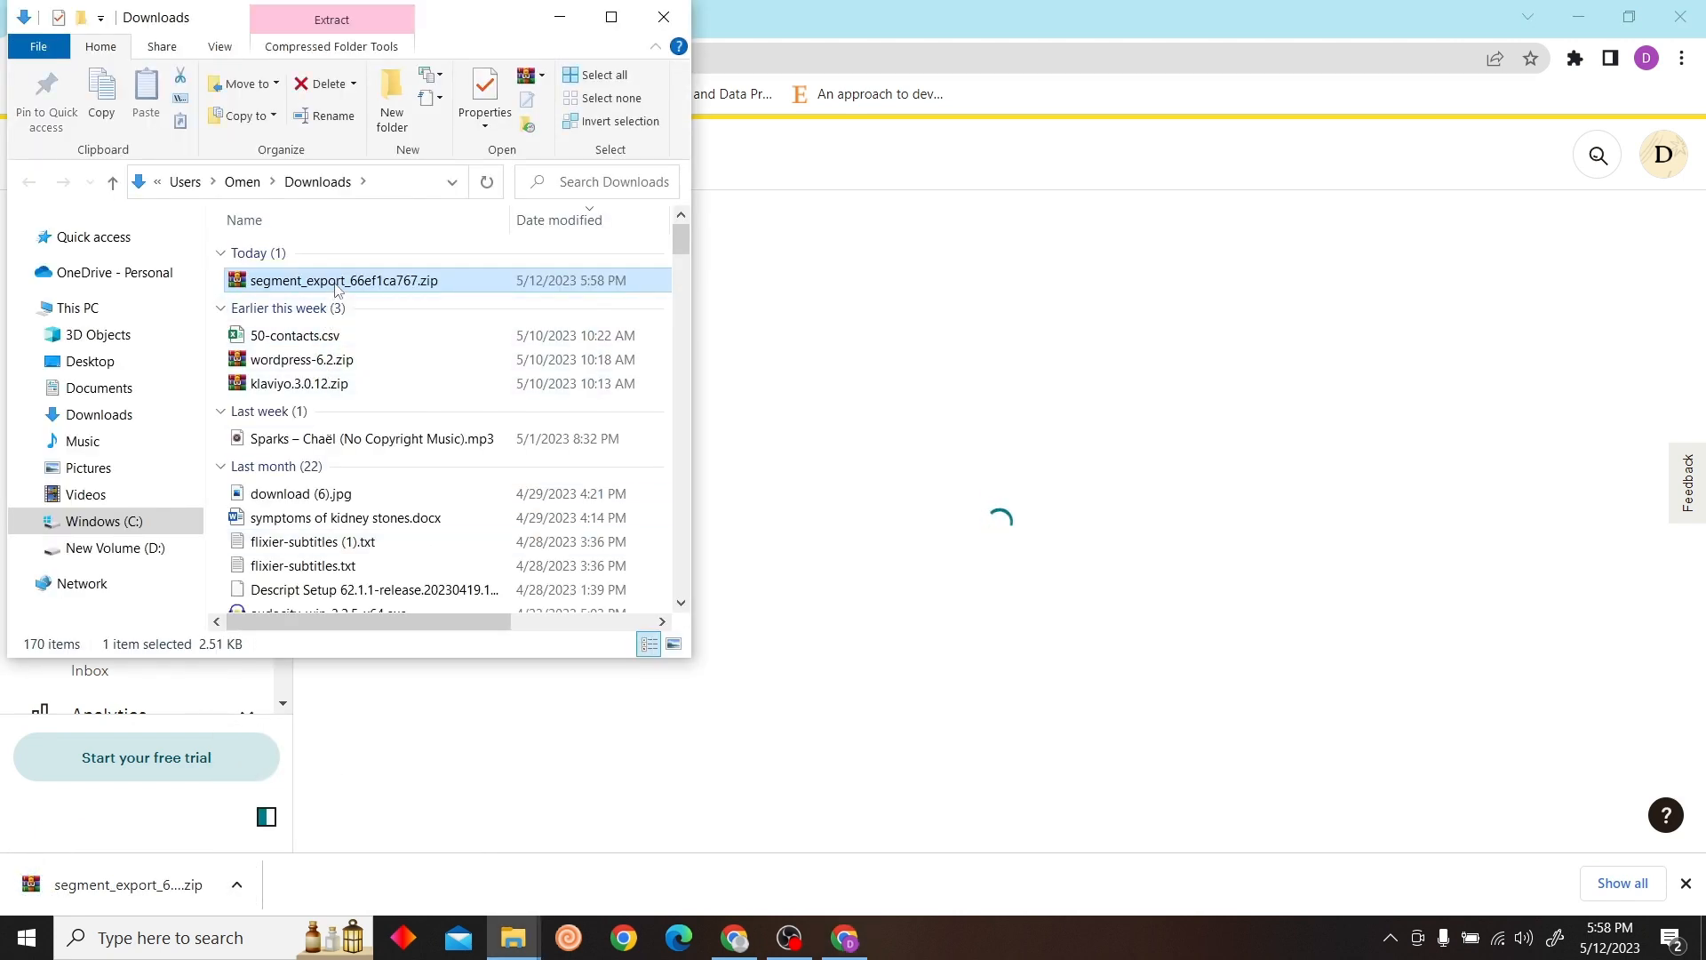
Step: Open the subscribed contacts CSV inside the zip with Excel
{"action": "right_click", "coordinate": [343, 281]}
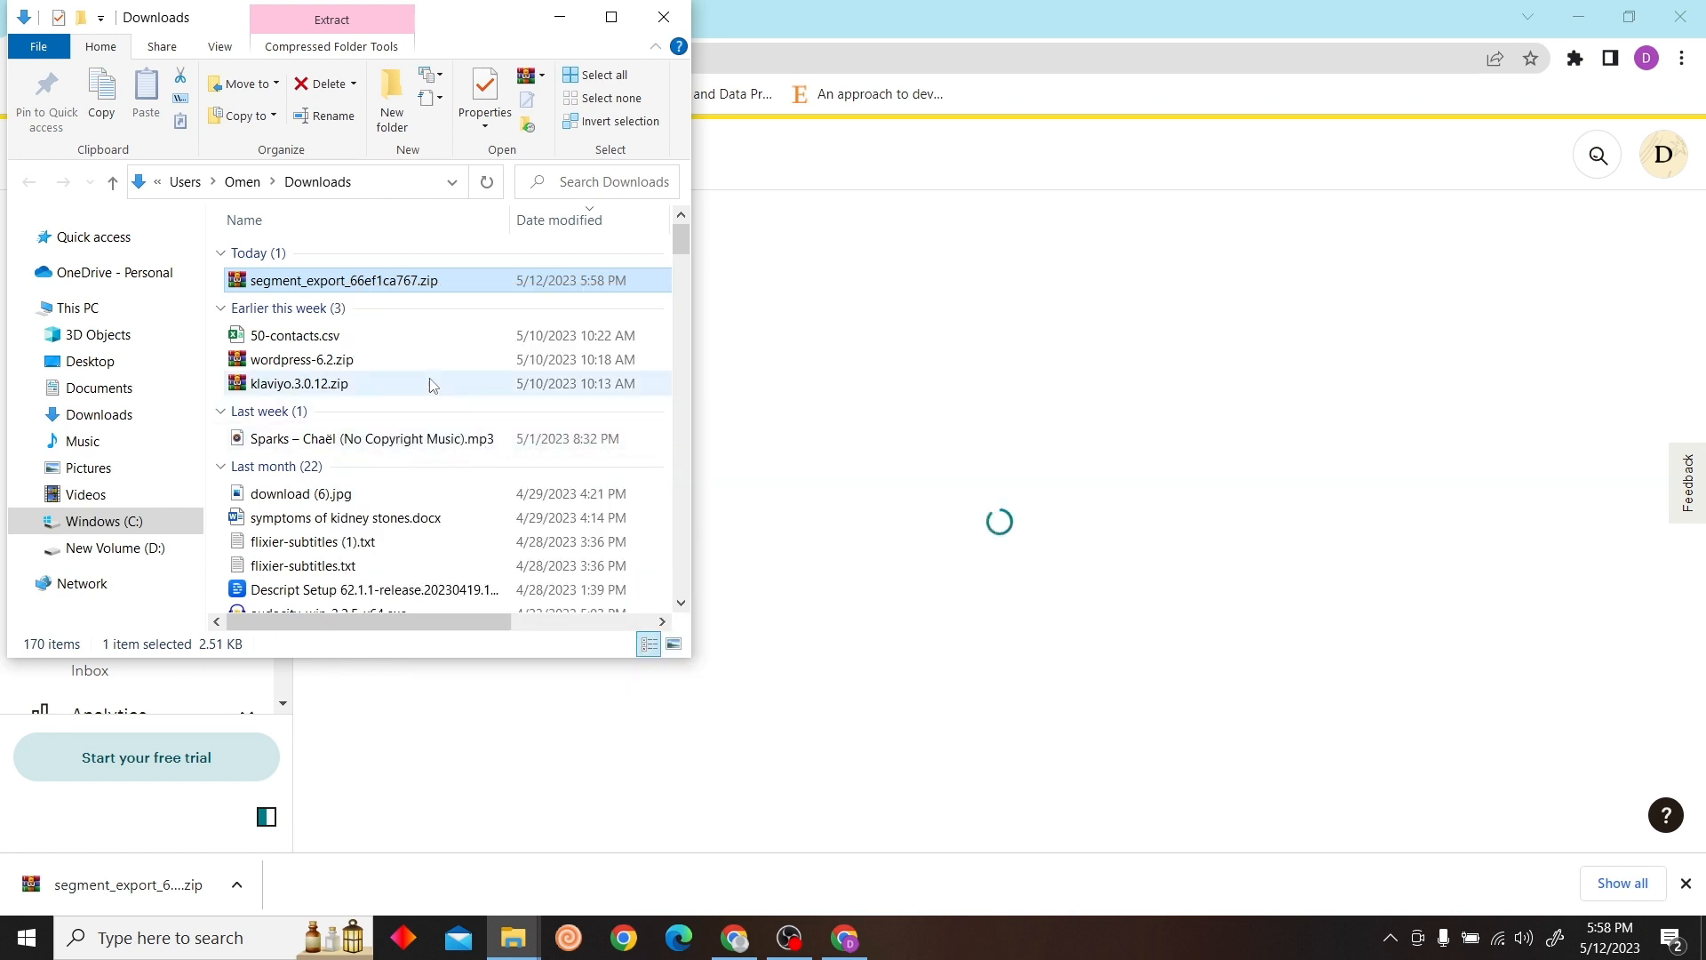
{"action": "double_click", "coordinate": [340, 280]}
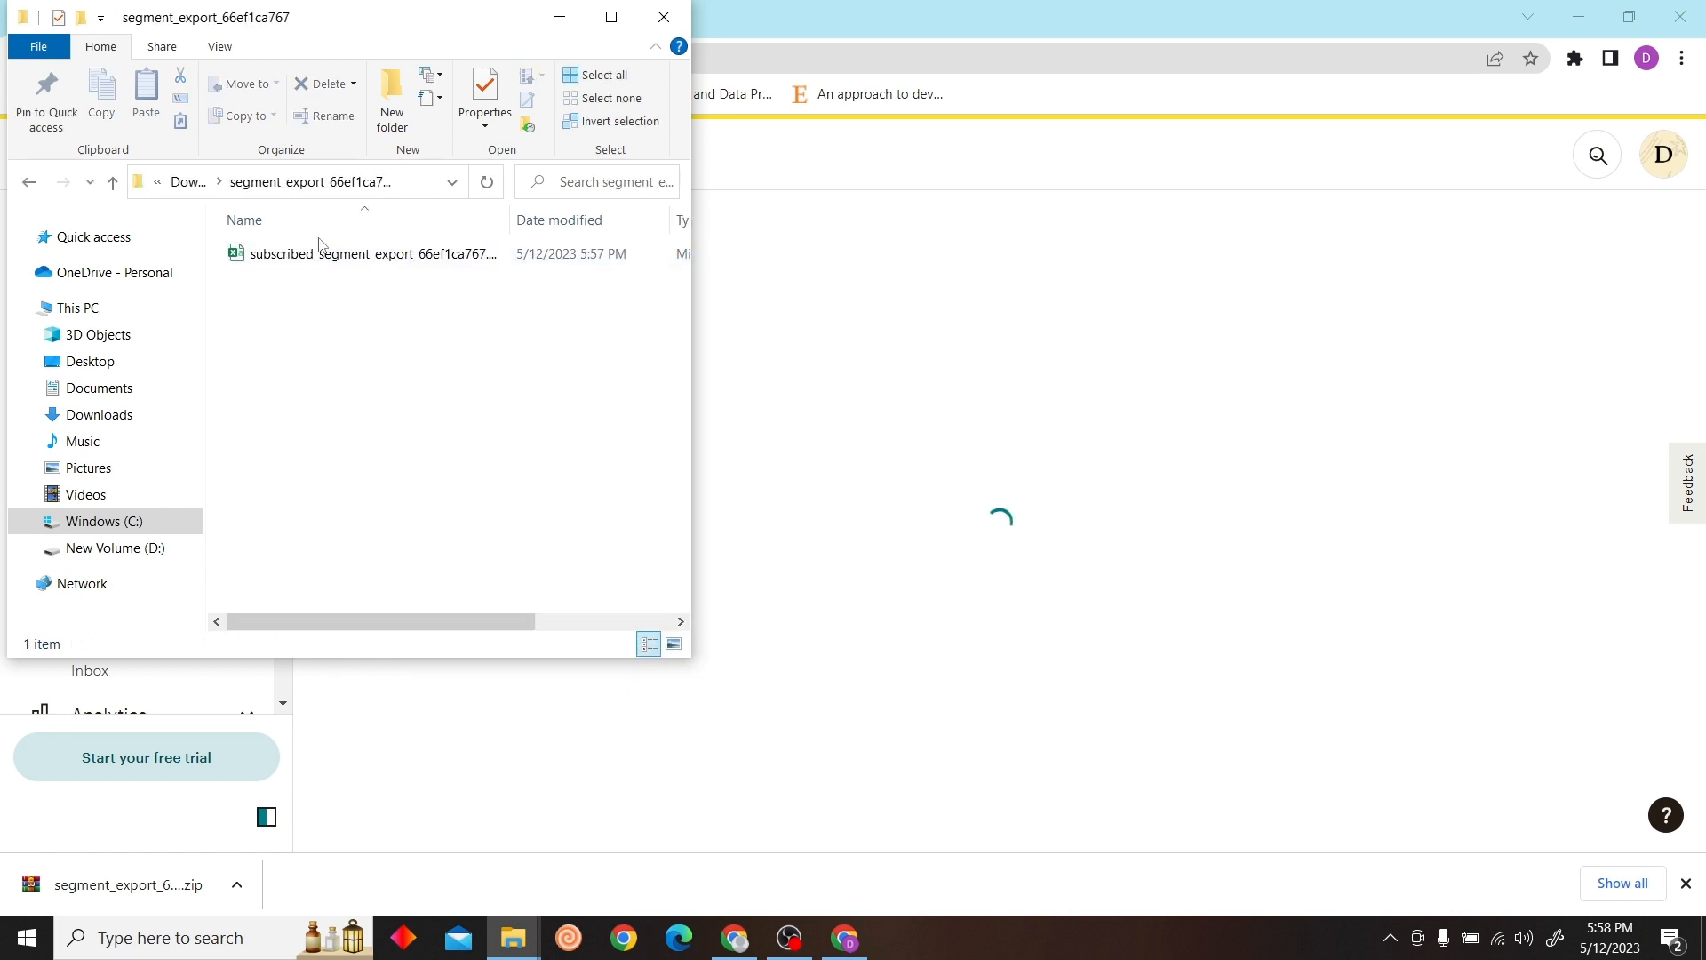
{"action": "double_click", "coordinate": [370, 252]}
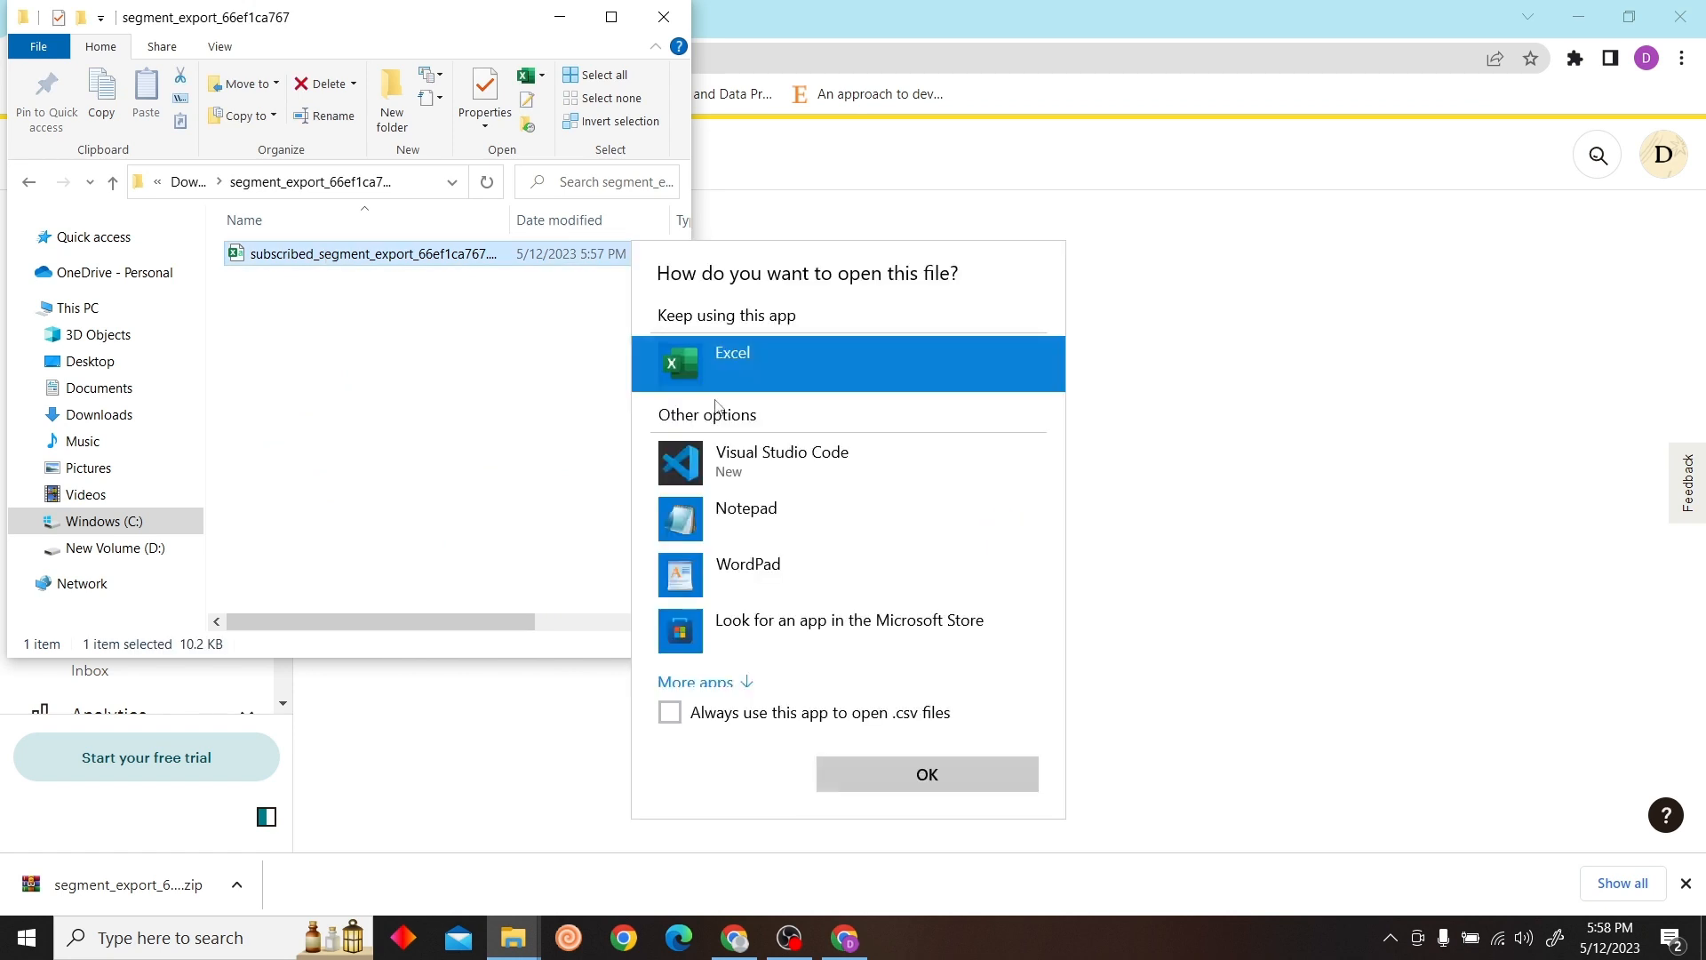
{"action": "left_click", "coordinate": [925, 774]}
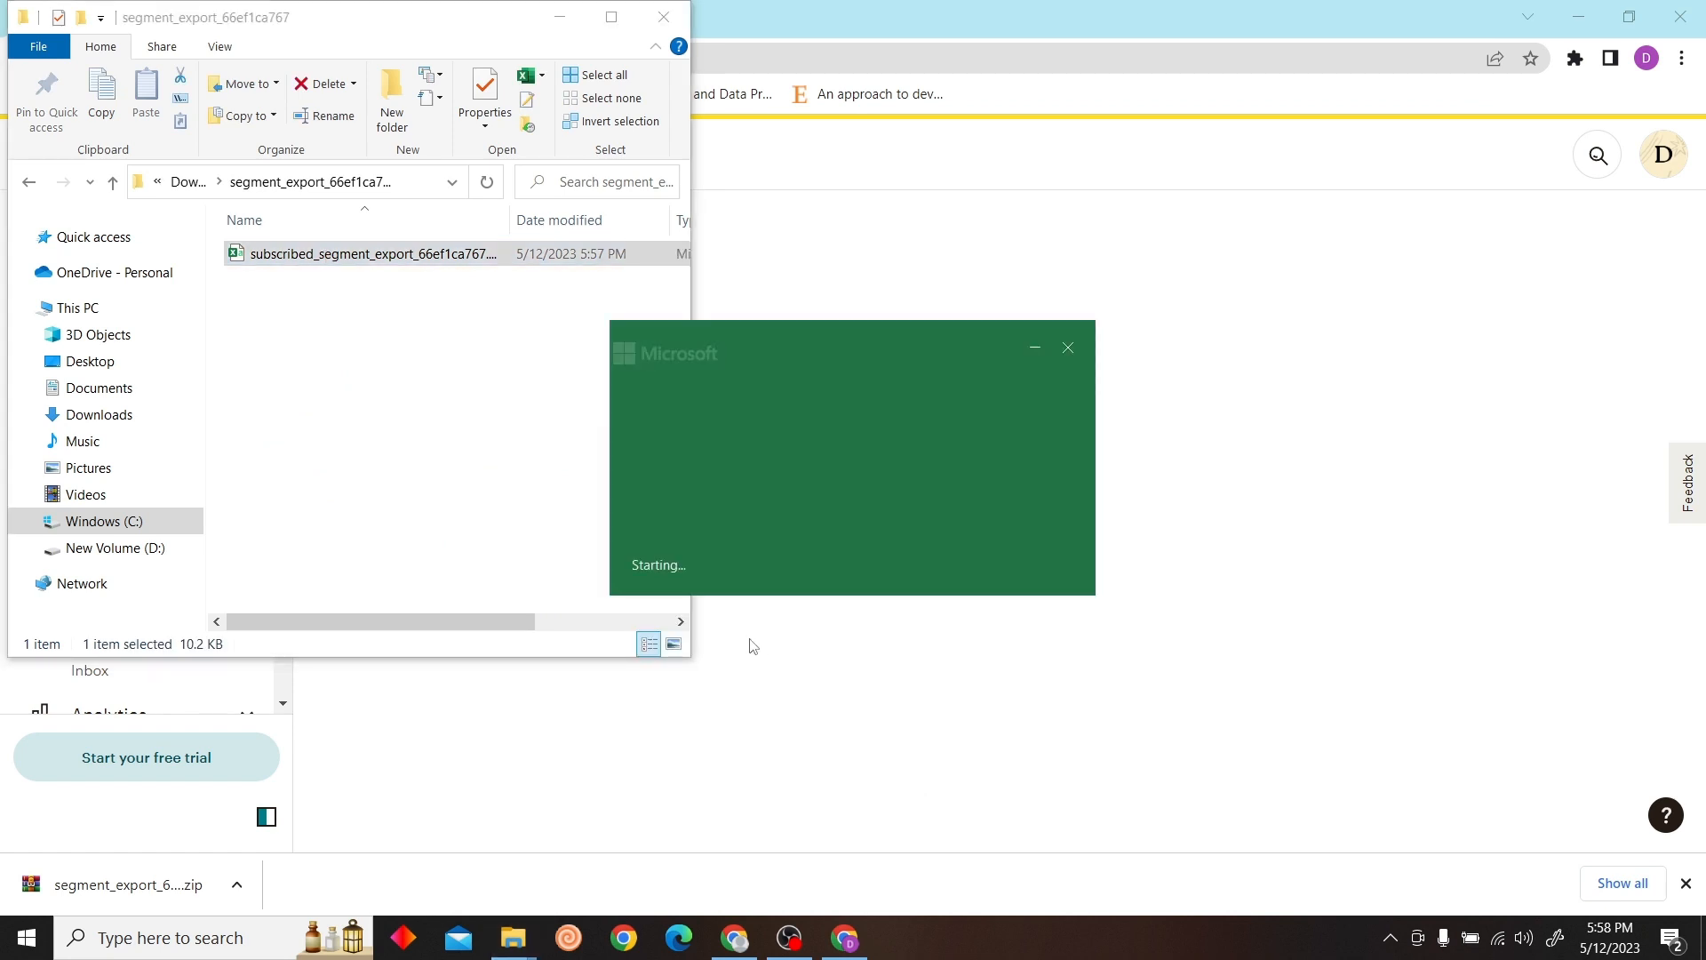